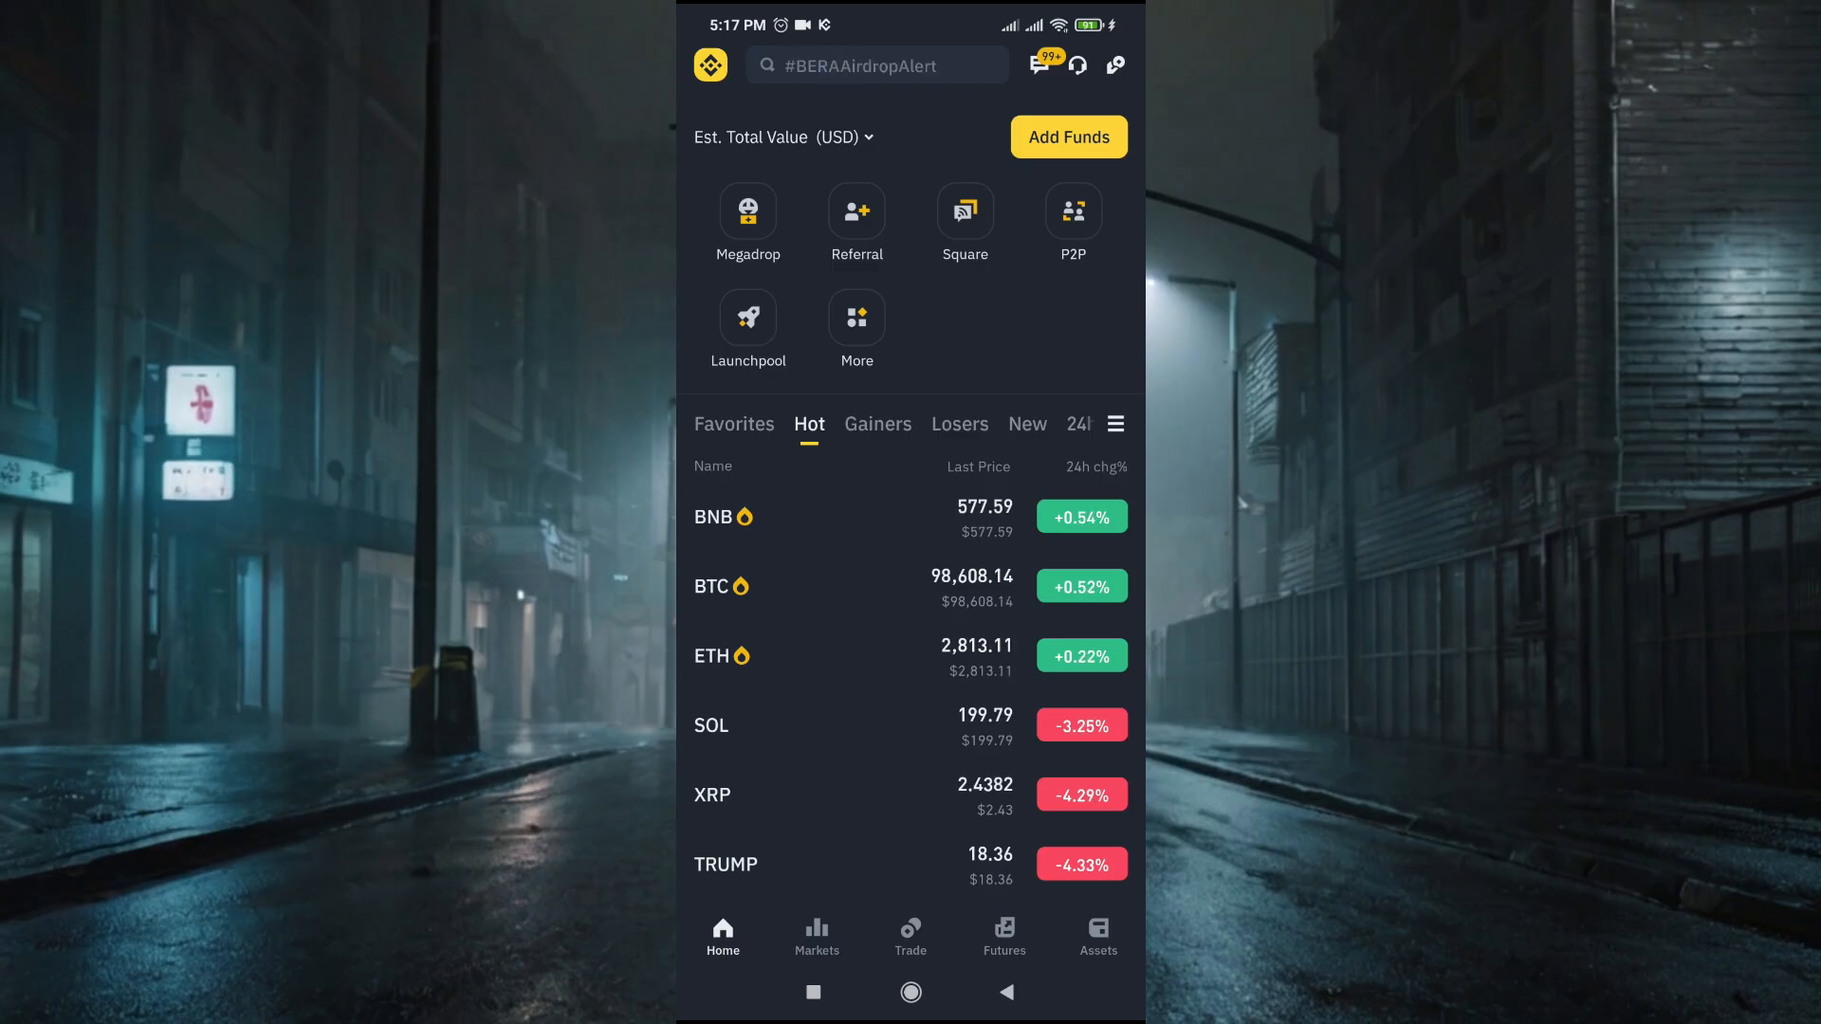
Search the app for 'pay' to reach the Pay page showing the Binance ID.
{"action": "left_click", "coordinate": [876, 66]}
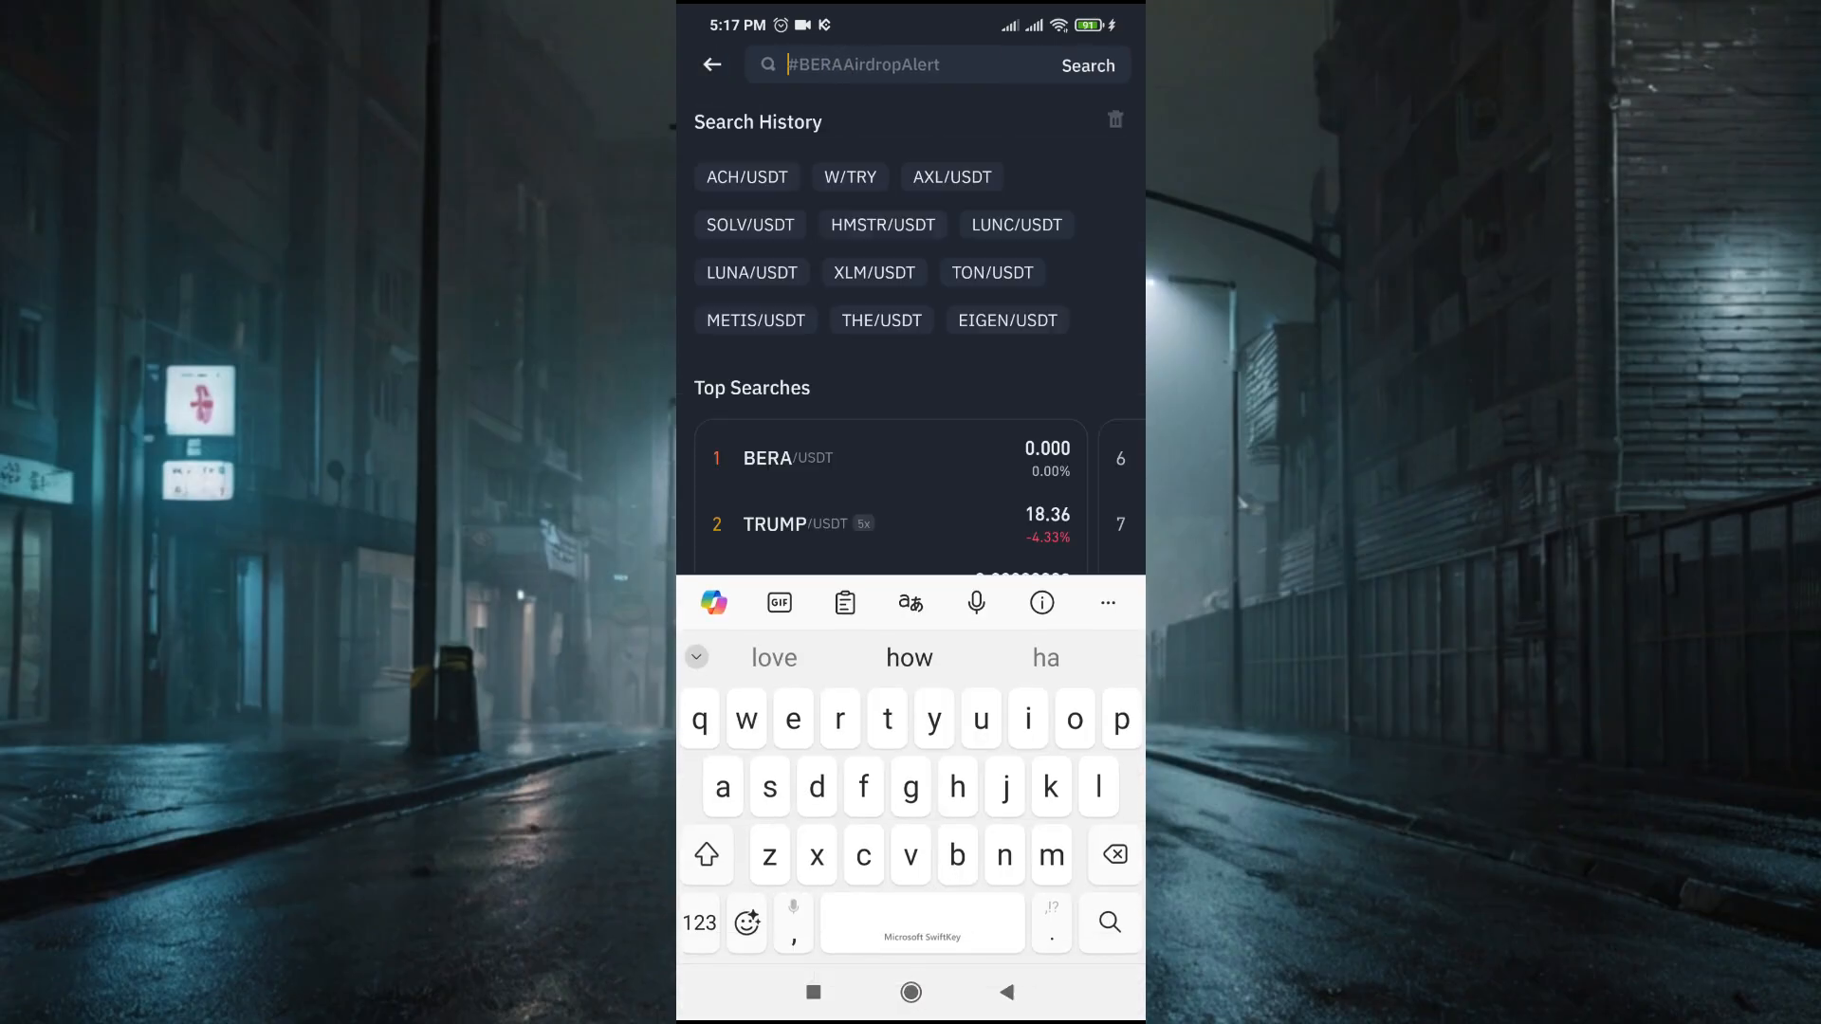
{"action": "type", "text": "pay"}
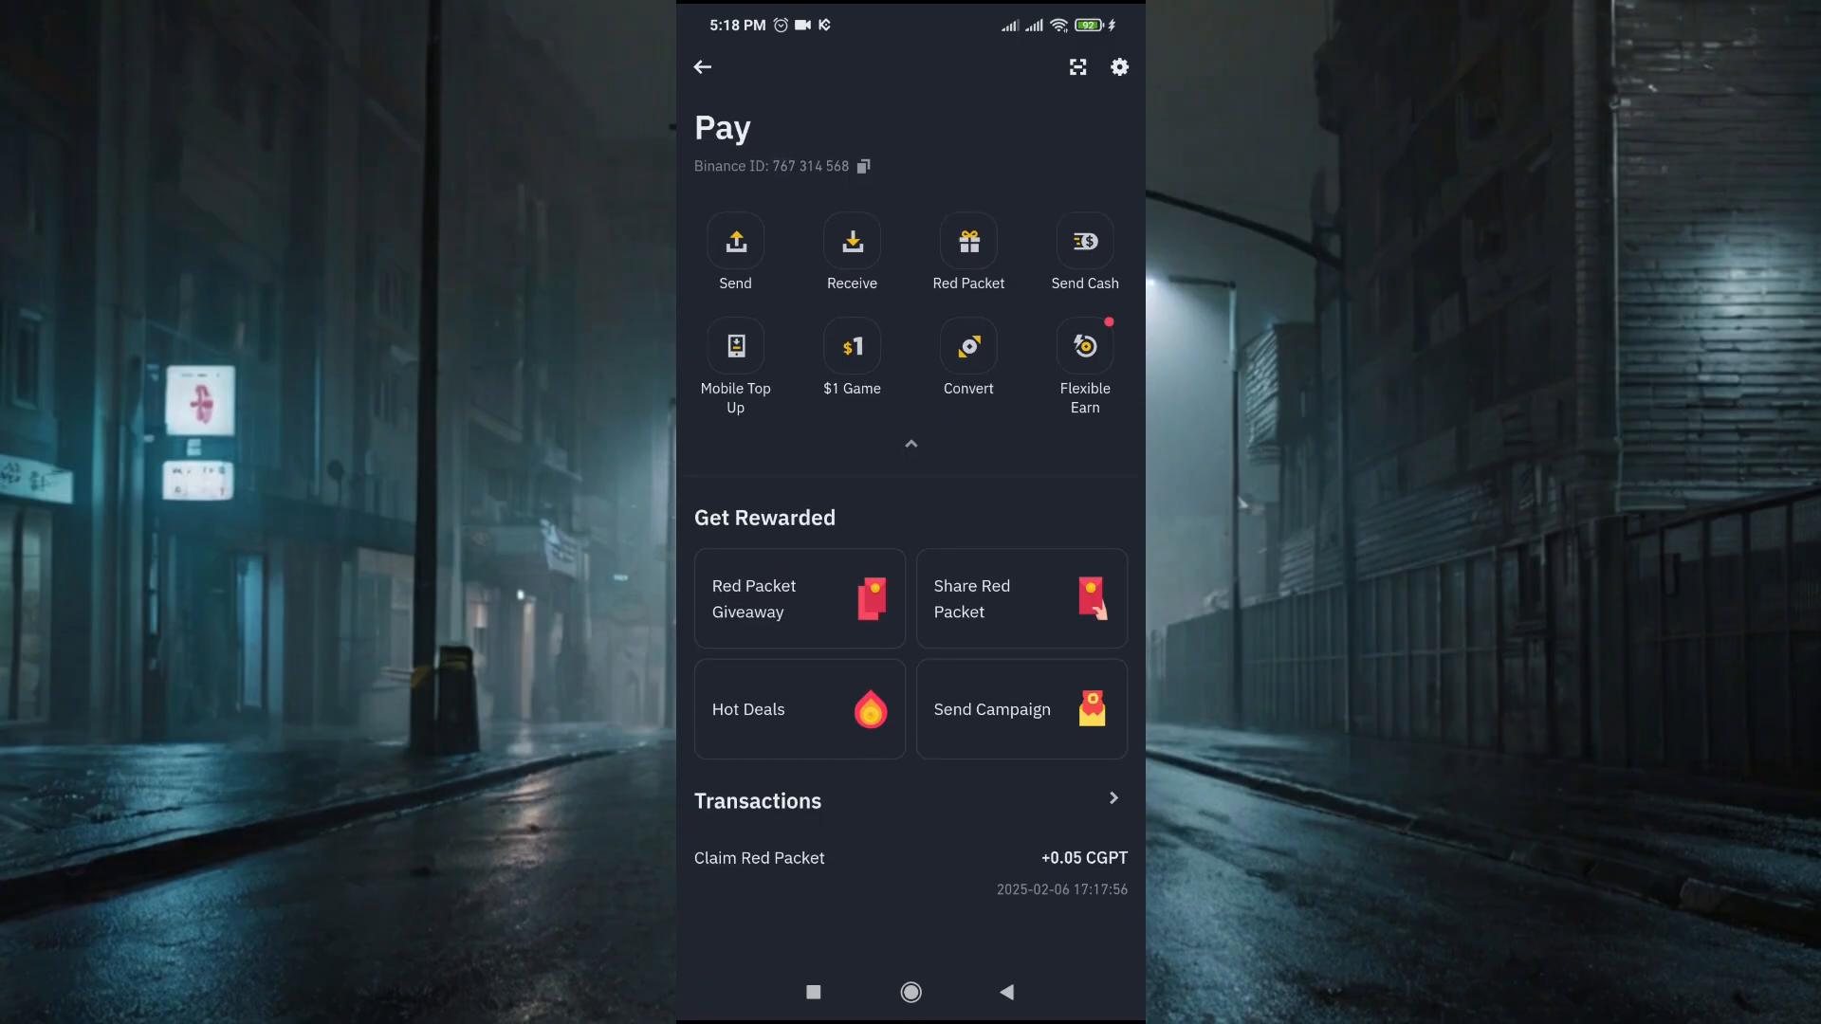
Go back from the Pay page to the home screen's market list.
{"action": "left_click", "coordinate": [864, 166]}
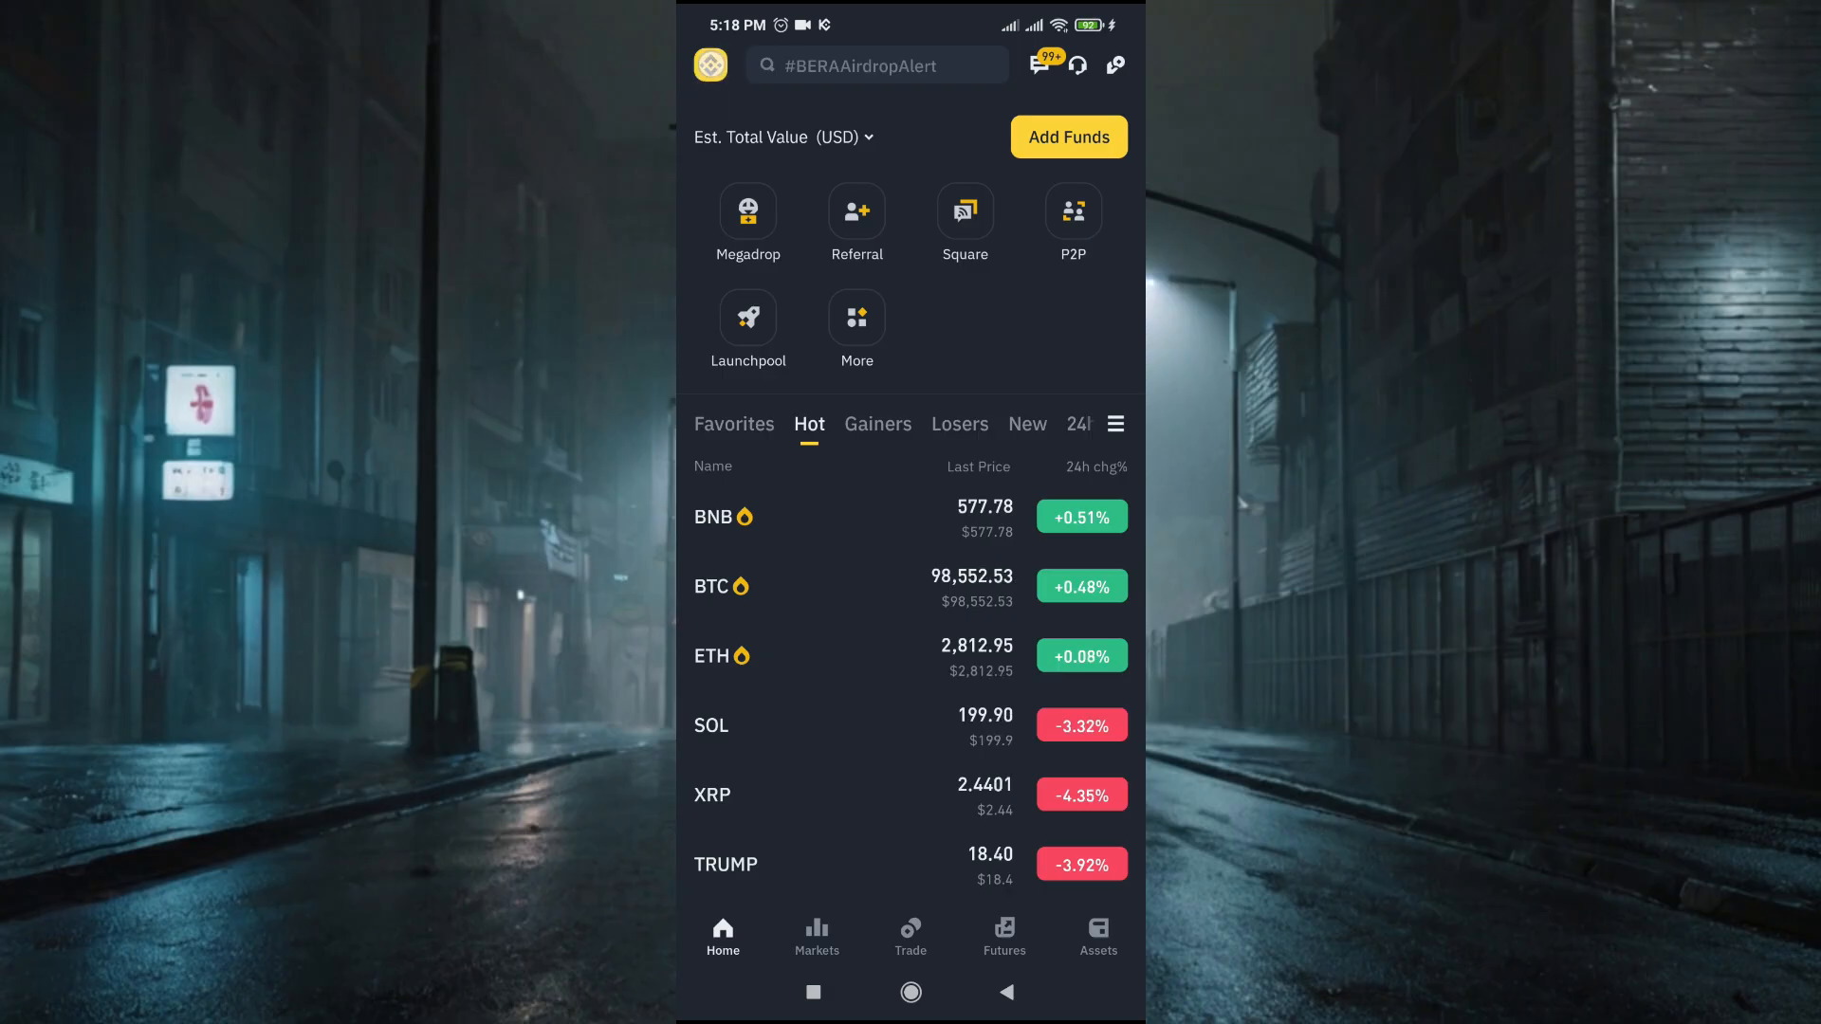
{"action": "left_click", "coordinate": [709, 65]}
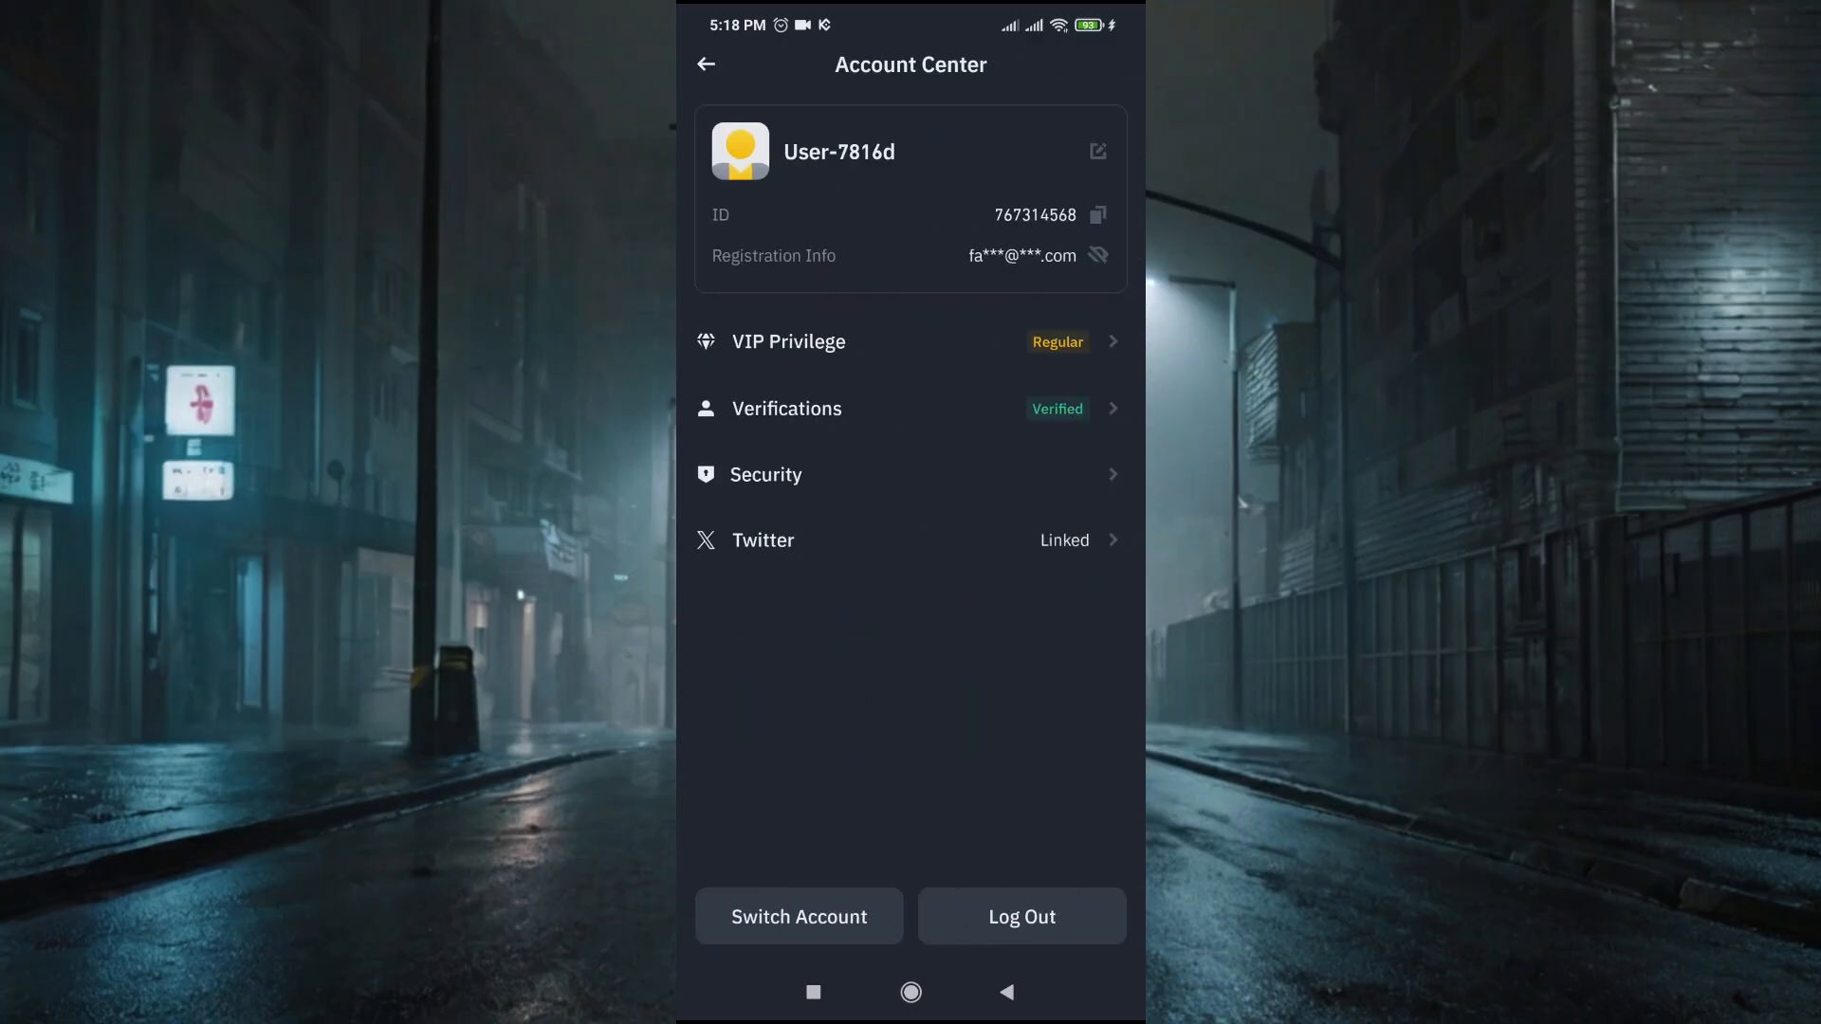
{"action": "left_click", "coordinate": [1096, 214]}
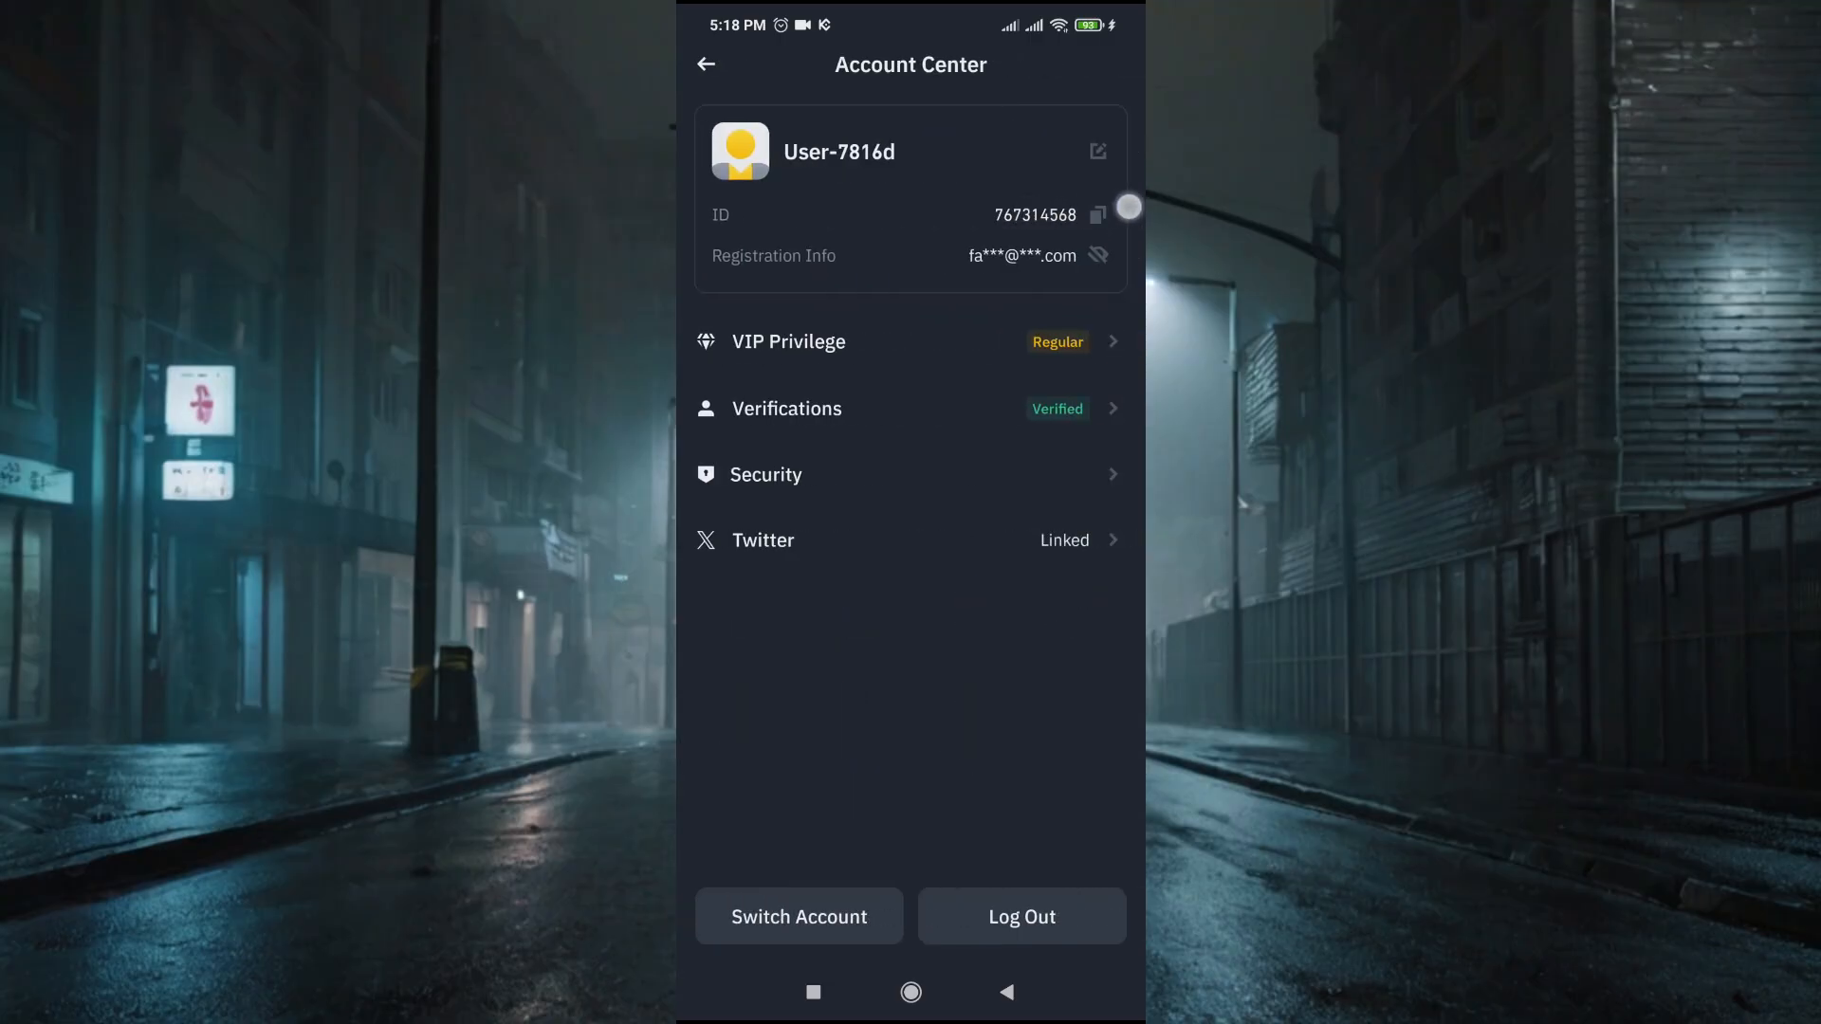
{"action": "left_click", "coordinate": [1096, 215]}
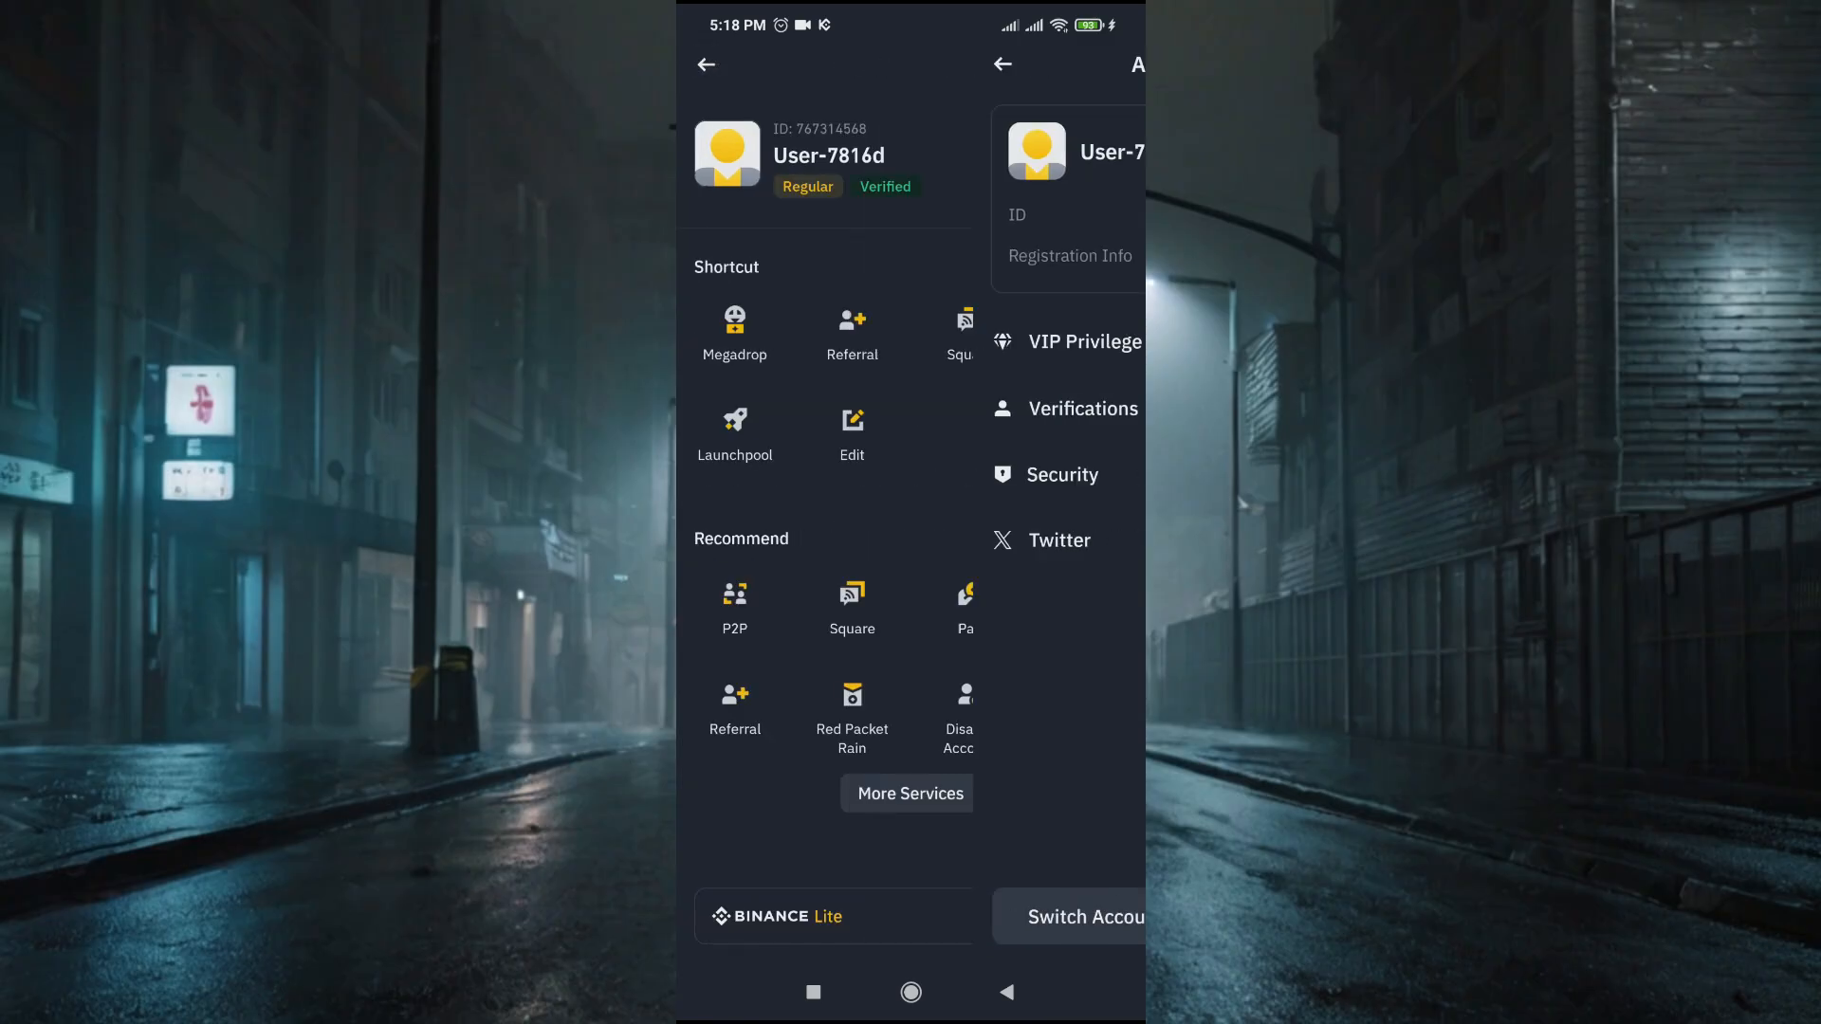
{"action": "left_click", "coordinate": [705, 63]}
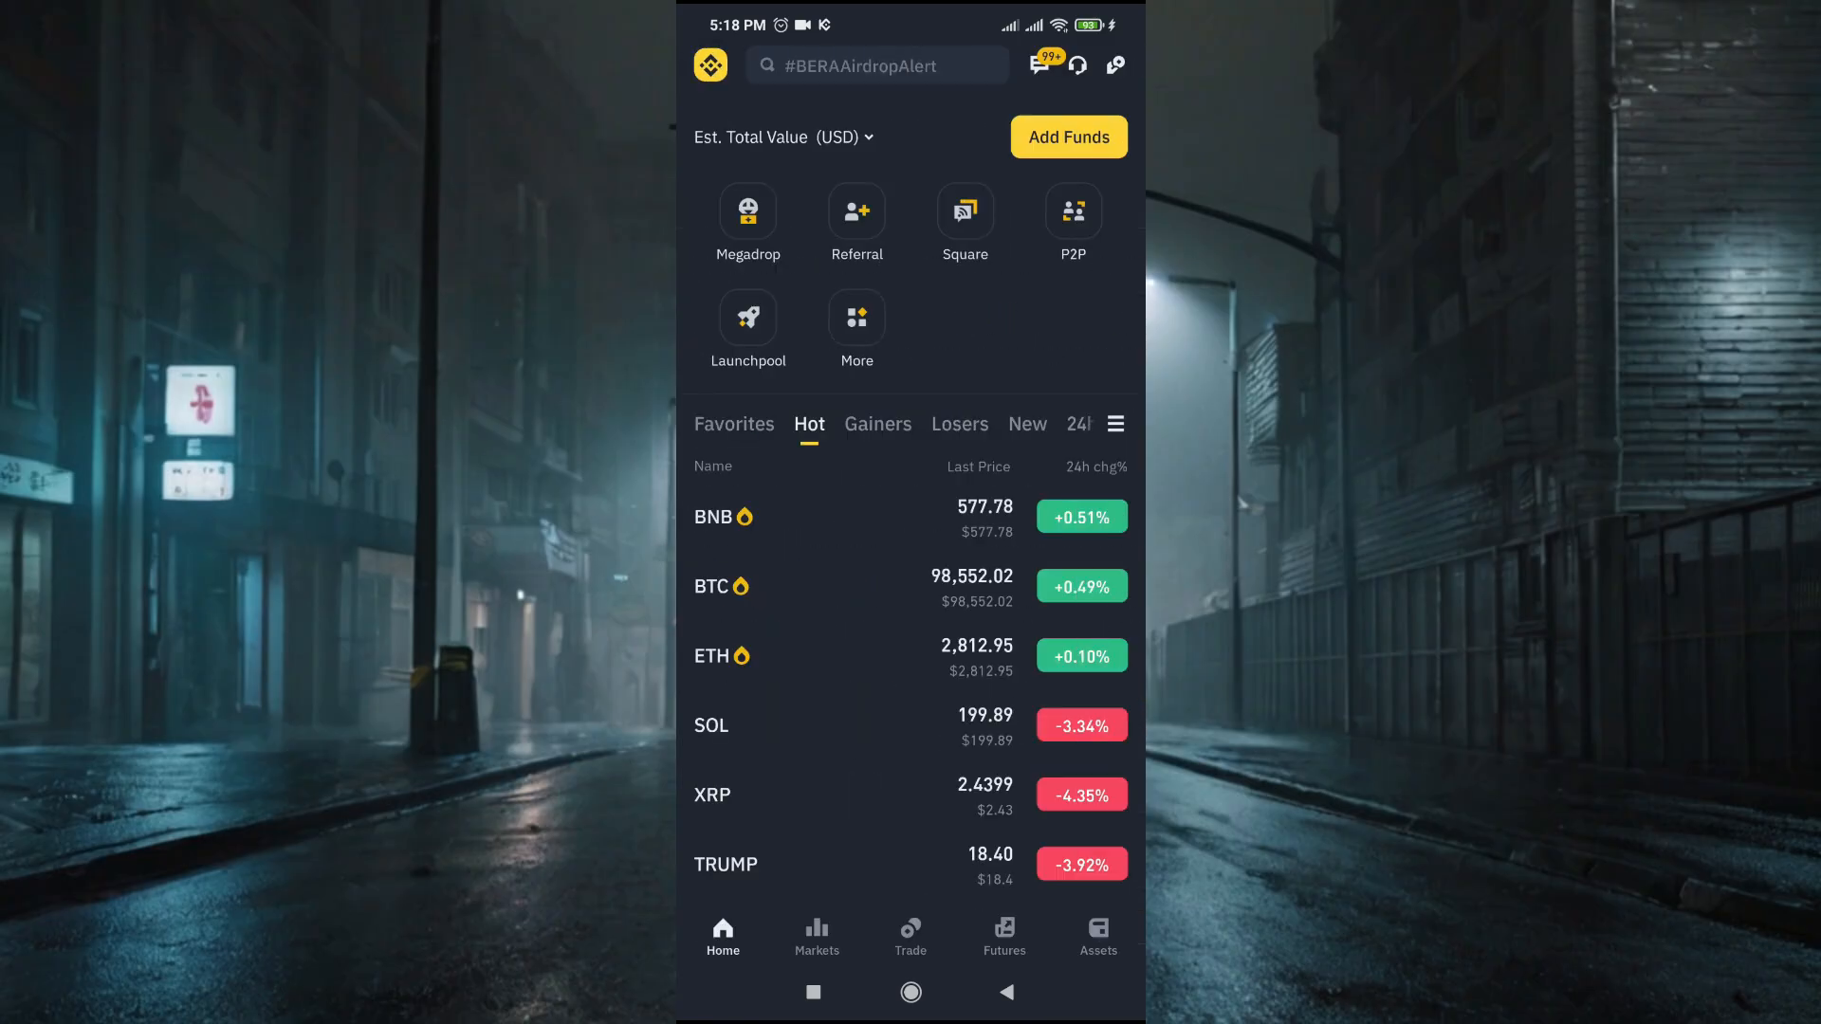